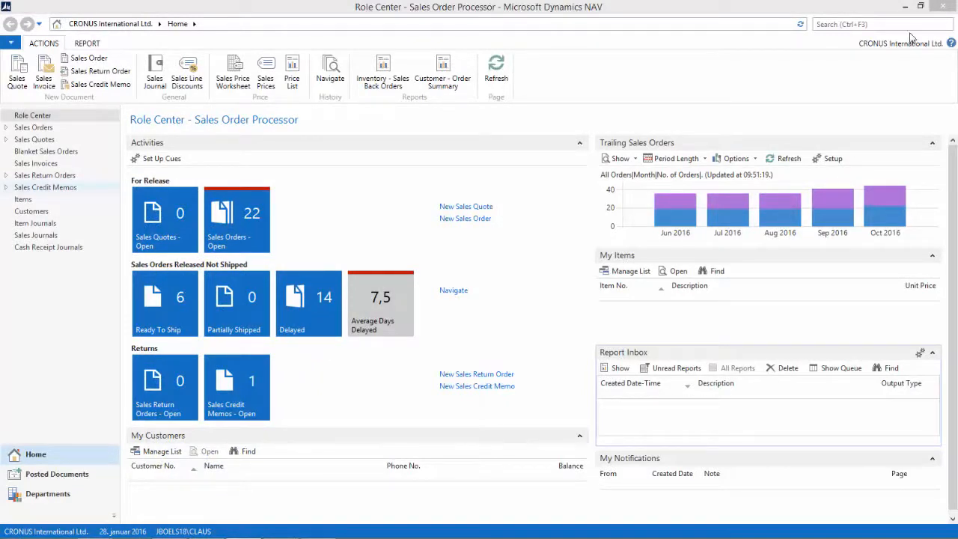
Step: Find Report Layout Selection via search 'rep' and filter it to report 1306, Sales - Invoice
{"action": "type", "text": "rep lay"}
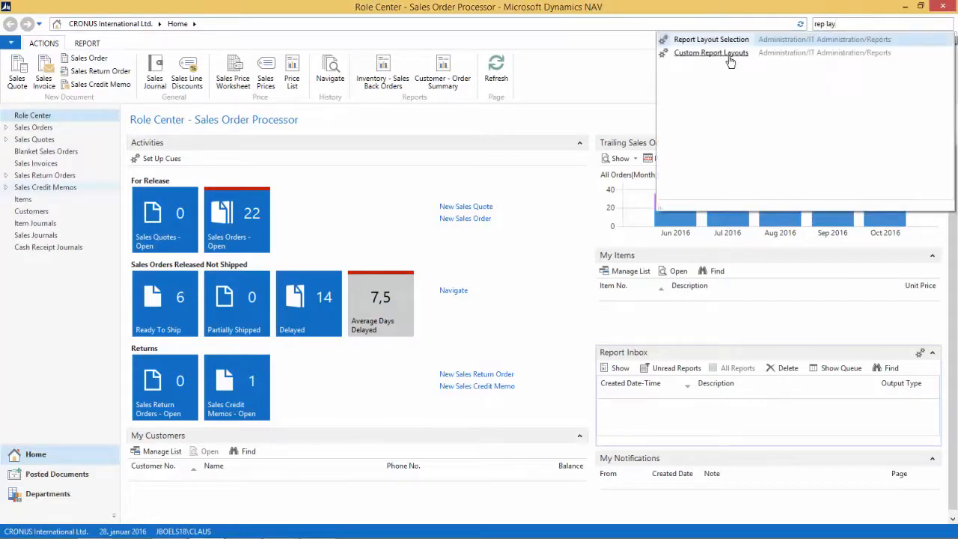
{"action": "left_click", "coordinate": [710, 39]}
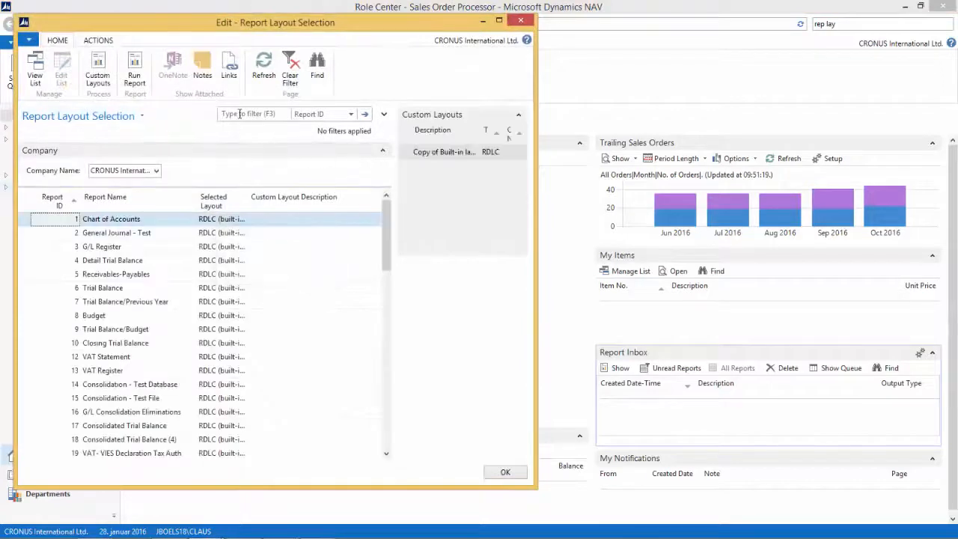
{"action": "type", "text": "1306"}
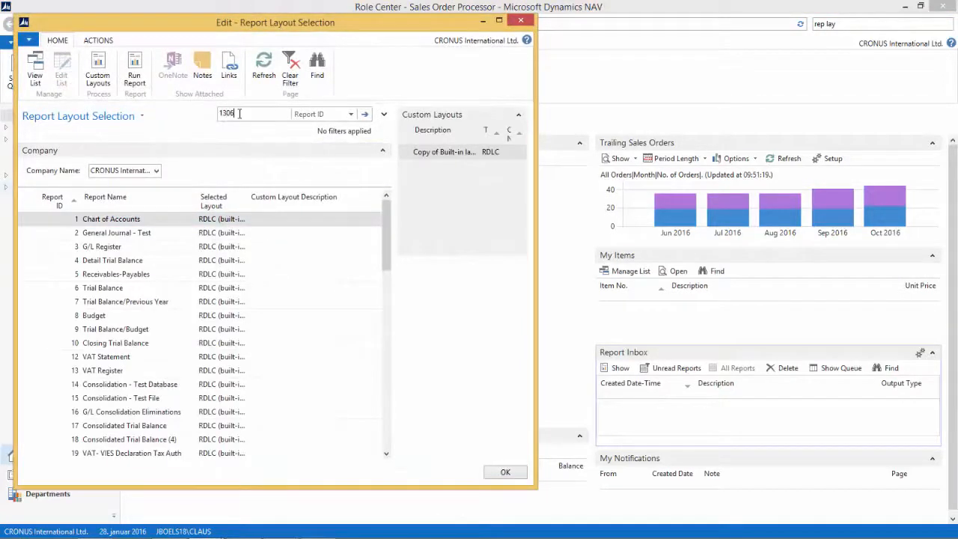
{"action": "key", "text": "Enter"}
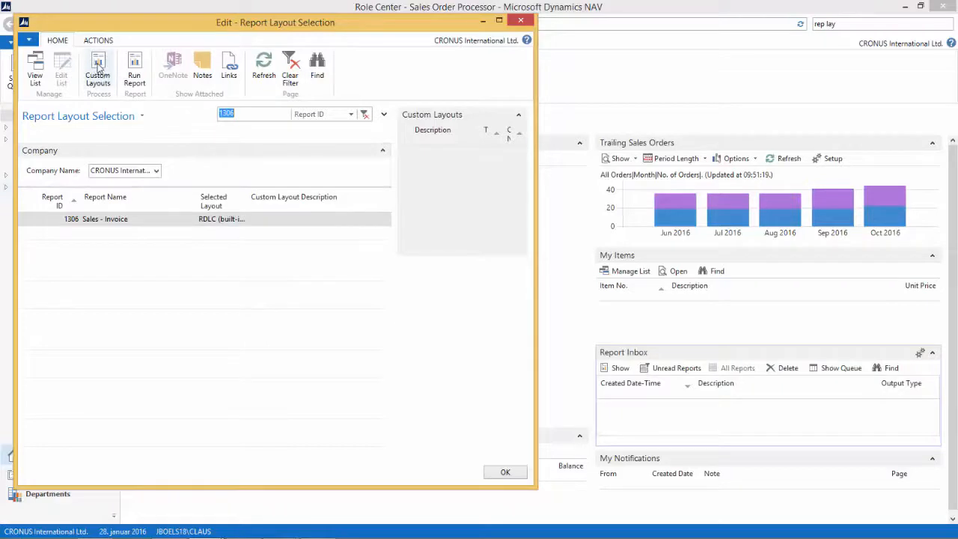
{"action": "mouse_move", "coordinate": [105, 63]}
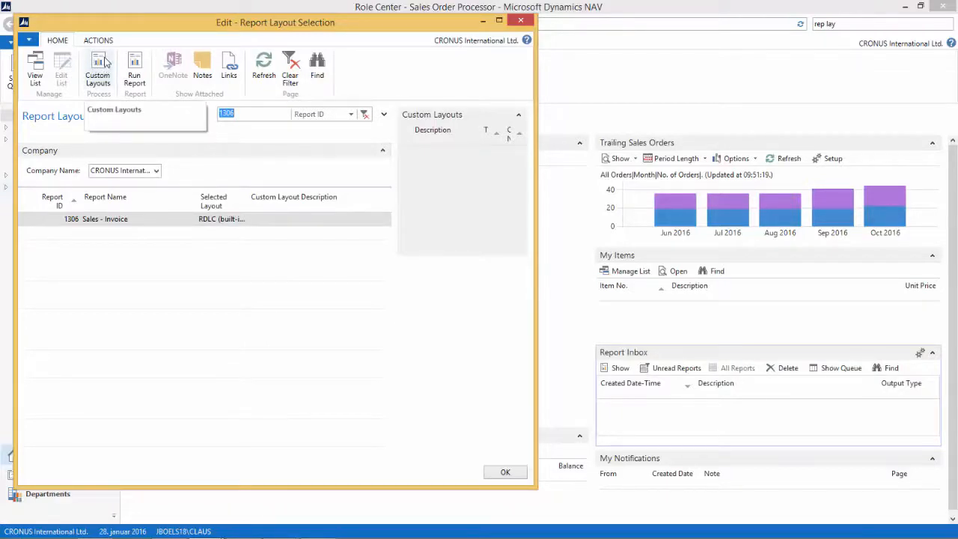
Step: Insert a new custom layout for report 1306 as a copy of the built-in RDLC layout
{"action": "left_click", "coordinate": [98, 68]}
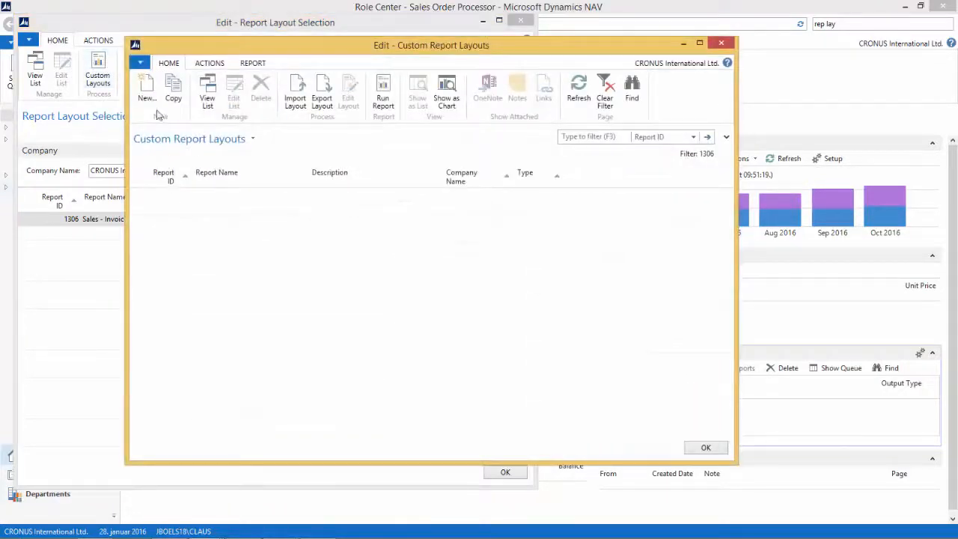
{"action": "left_click", "coordinate": [147, 85]}
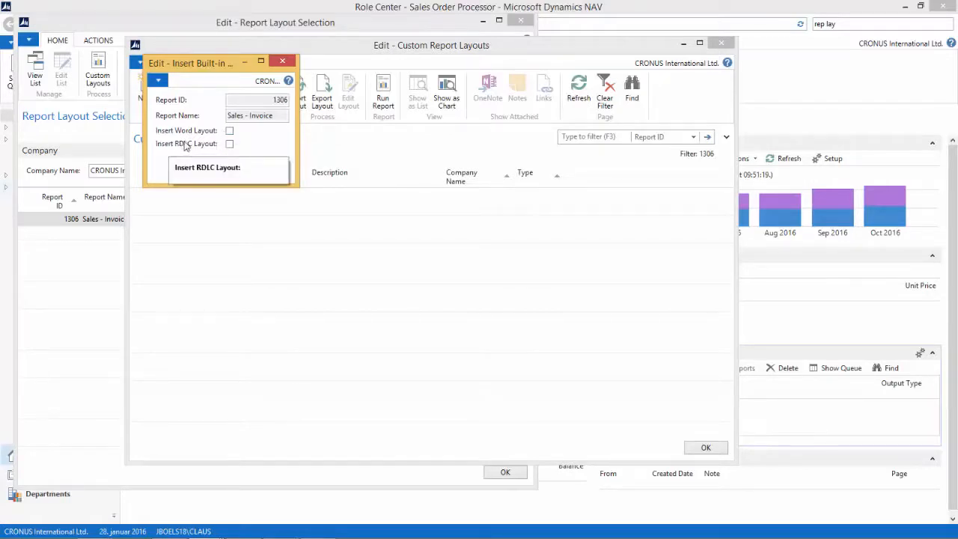
{"action": "left_click", "coordinate": [230, 144]}
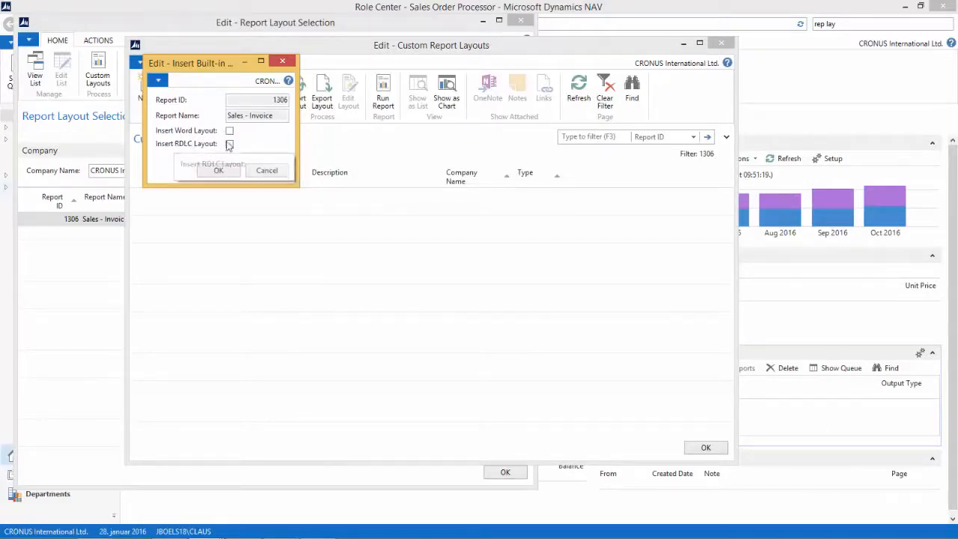
{"action": "left_click", "coordinate": [231, 144]}
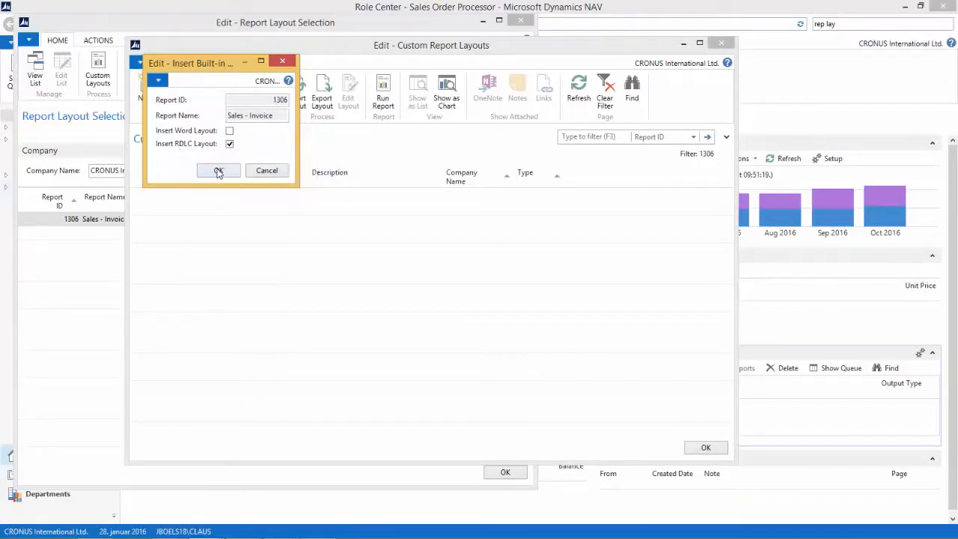
{"action": "left_click", "coordinate": [219, 170]}
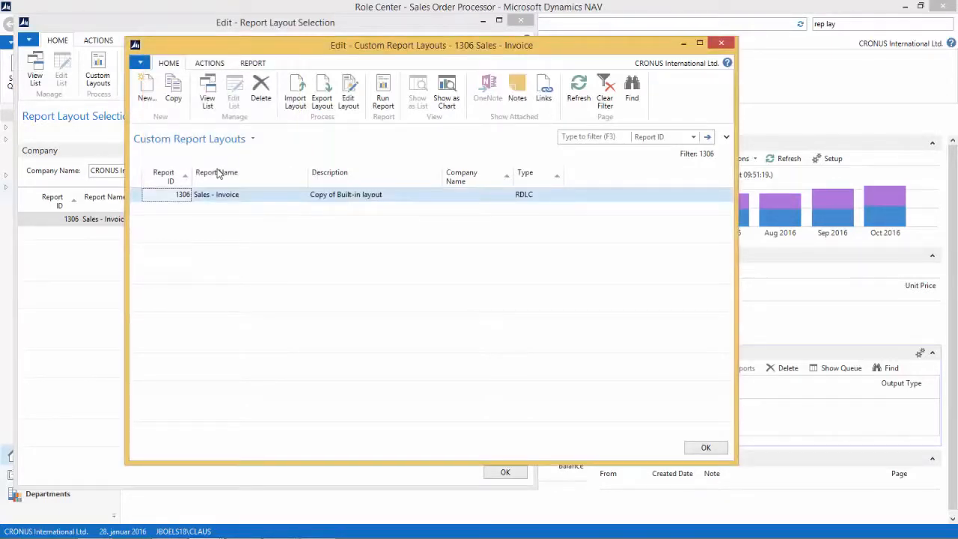
Step: Rename the new layout's description to 'My Custom RDLC Layout'
{"action": "double_click", "coordinate": [345, 195]}
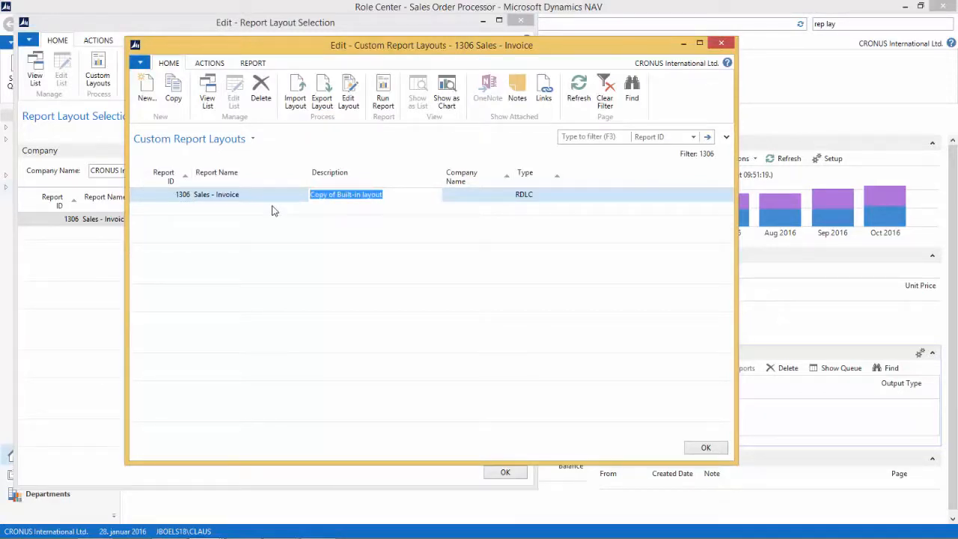
{"action": "type", "text": "My"}
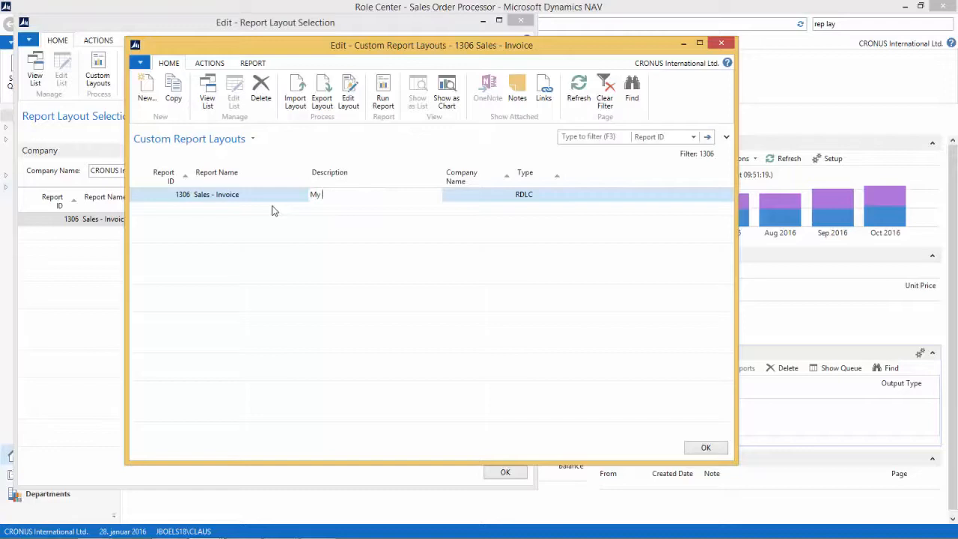
{"action": "type", "text": "Custom RDLC Layout"}
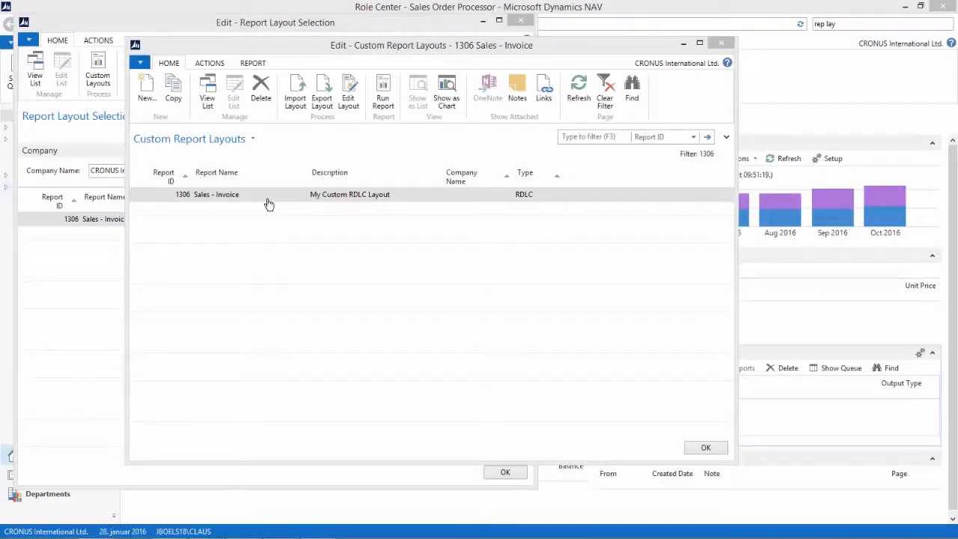
Step: Edit the layout in Report Builder: customer address fields red, document number bold
{"action": "left_click", "coordinate": [347, 90]}
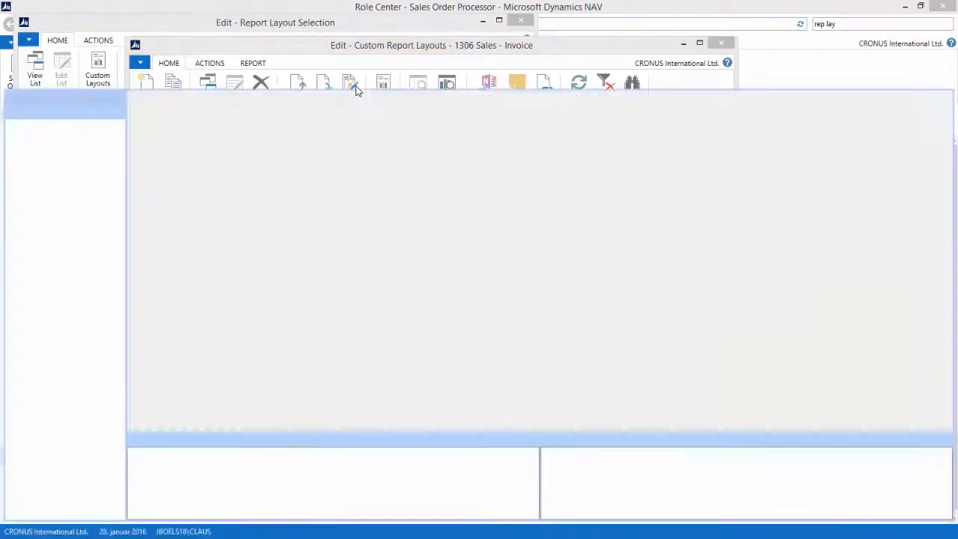
{"action": "left_click", "coordinate": [347, 82]}
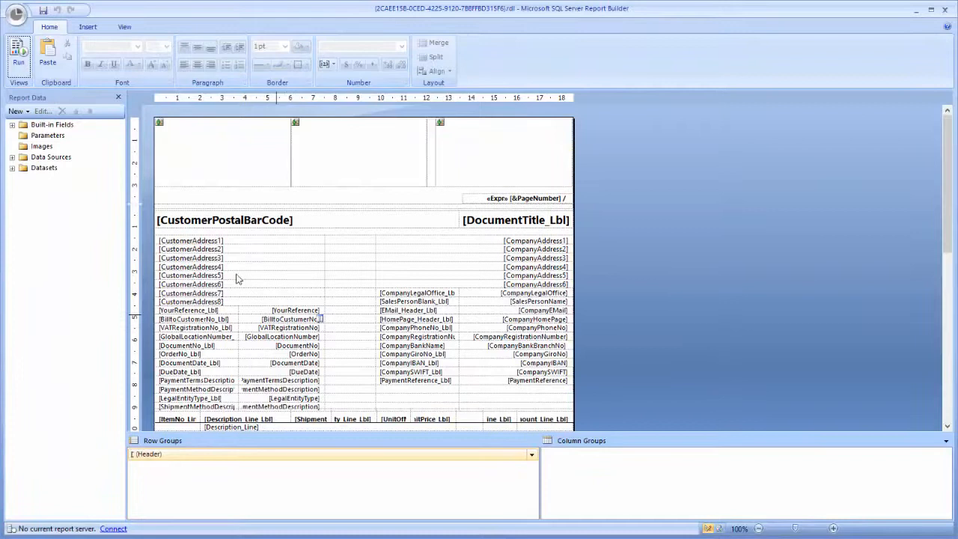
{"action": "left_click", "coordinate": [191, 239]}
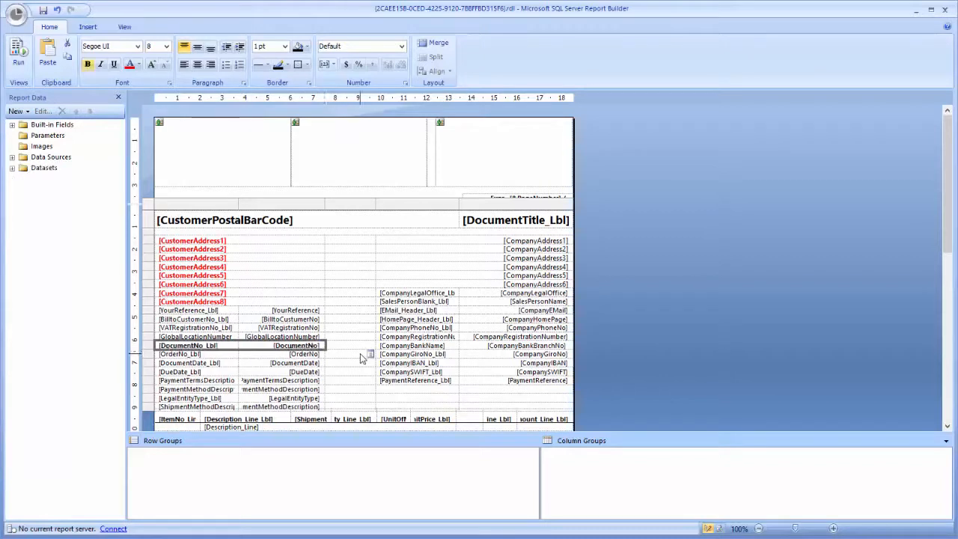
{"action": "left_click", "coordinate": [416, 353]}
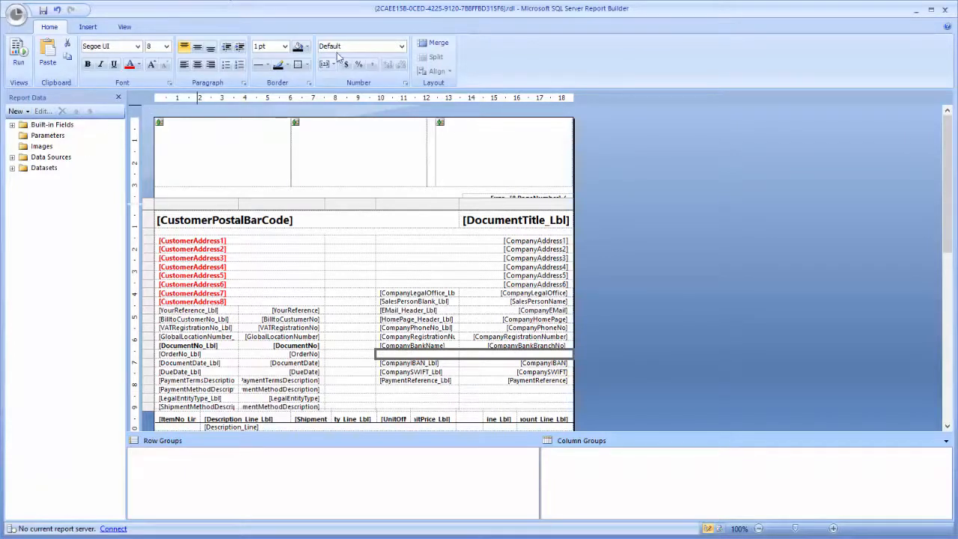
Step: Fill the bank name row orange and the column headers grey, then close Report Builder
{"action": "left_click", "coordinate": [305, 45]}
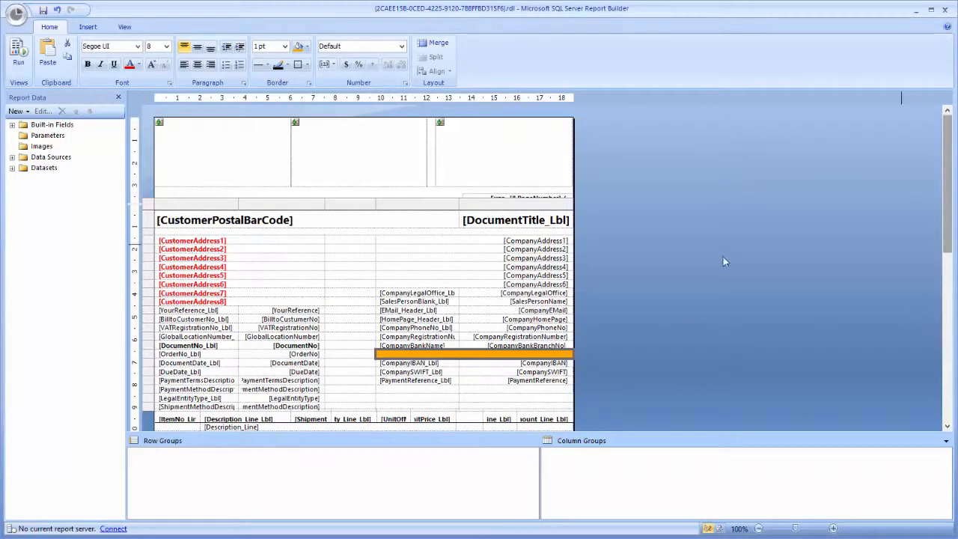
{"action": "mouse_move", "coordinate": [949, 163]}
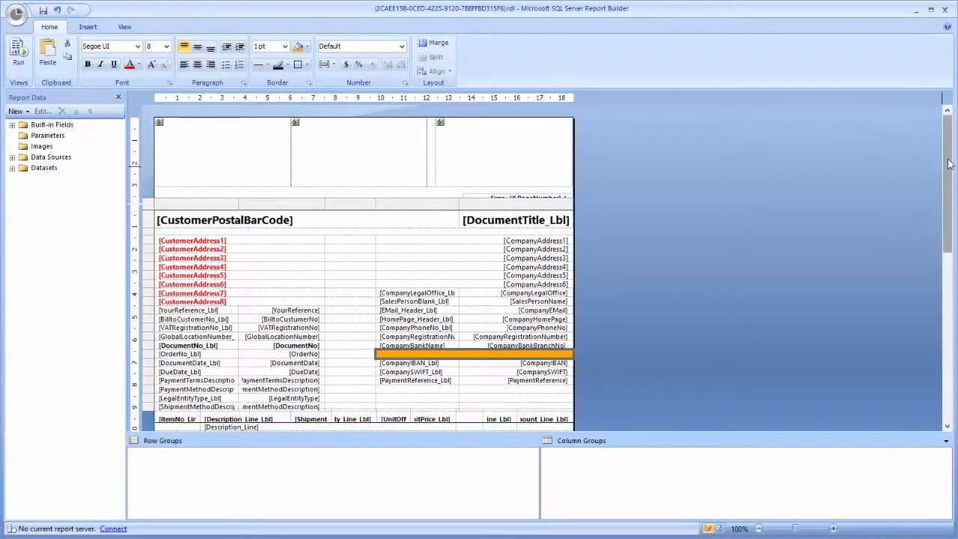
{"action": "scroll", "scroll_direction": "down", "scroll_amount": 3}
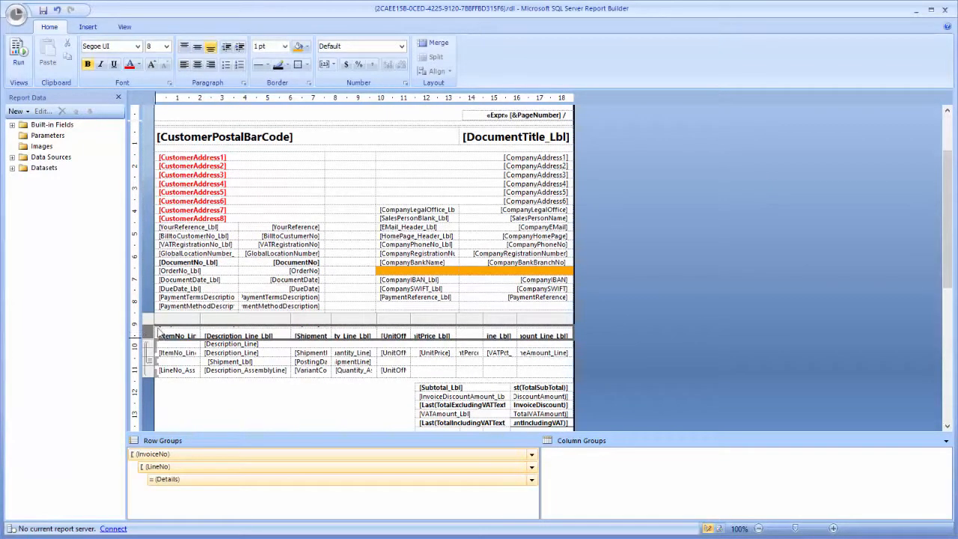
{"action": "left_click", "coordinate": [297, 45]}
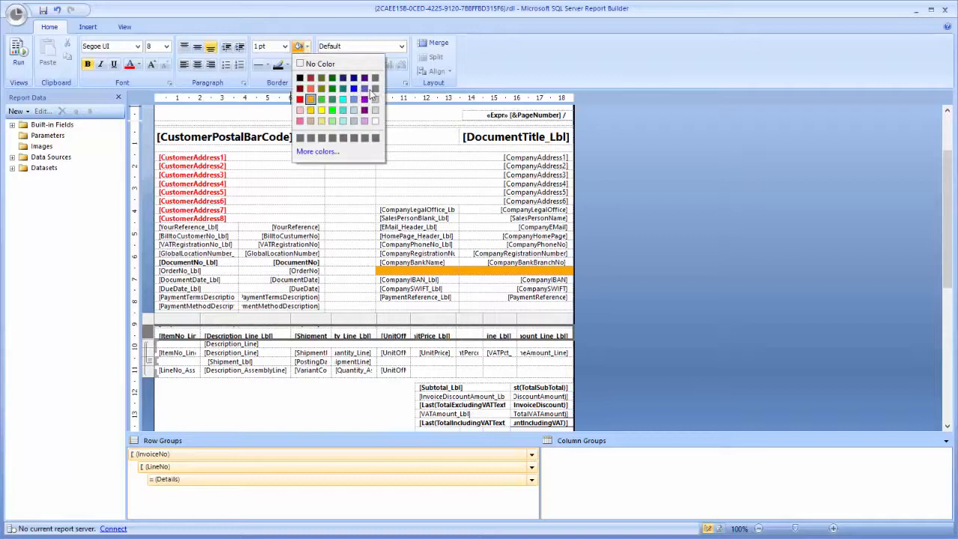
{"action": "left_click", "coordinate": [356, 98]}
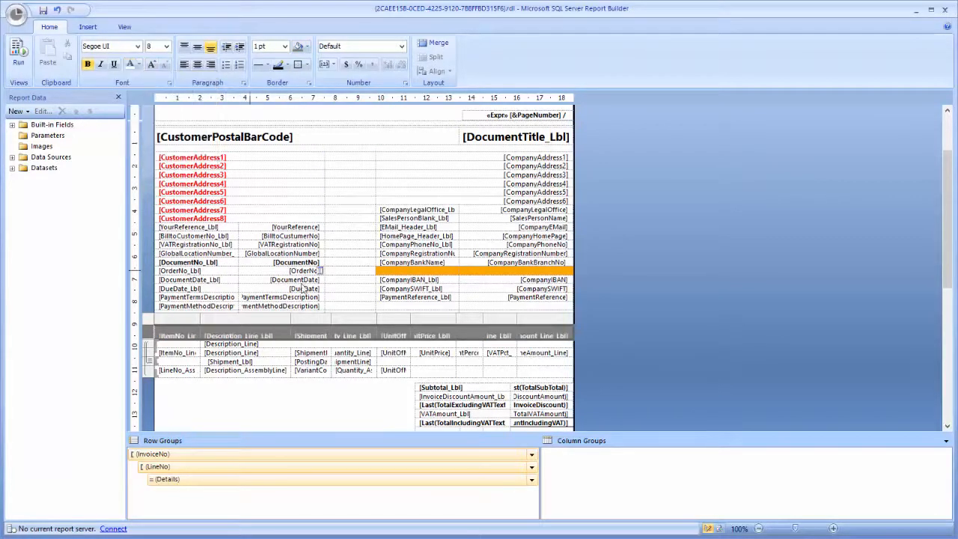
{"action": "mouse_move", "coordinate": [404, 330]}
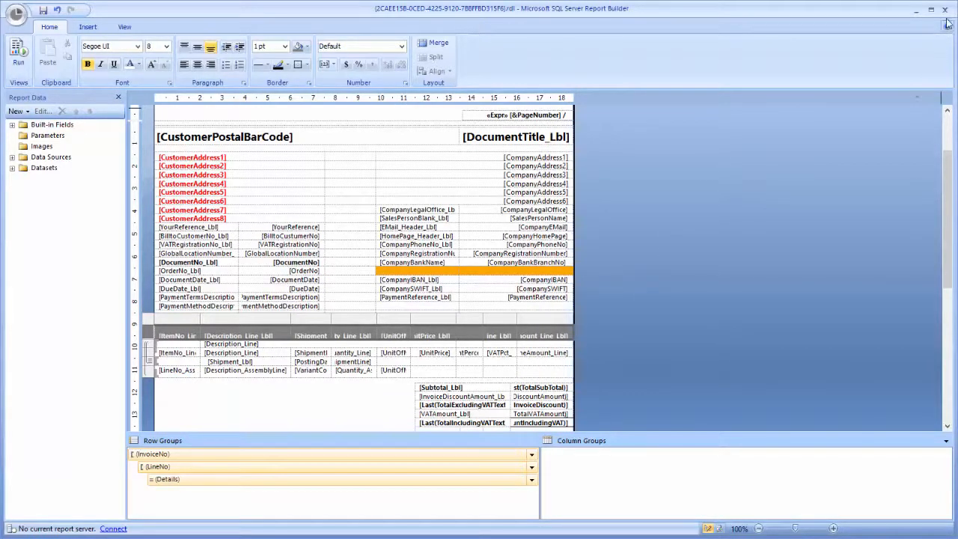
{"action": "left_click", "coordinate": [943, 9]}
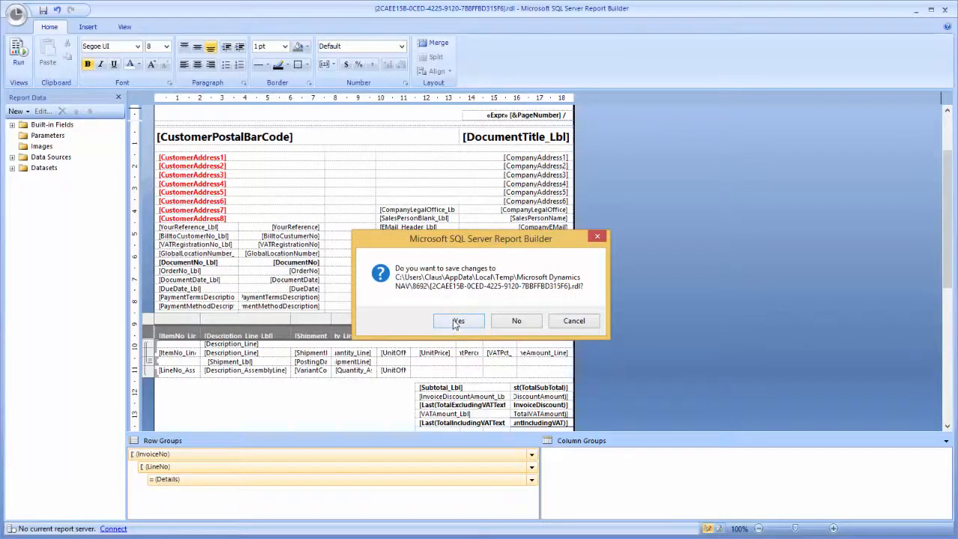
Step: Confirm saving the edited layout so NAV offers to import the changes
{"action": "left_click", "coordinate": [458, 321]}
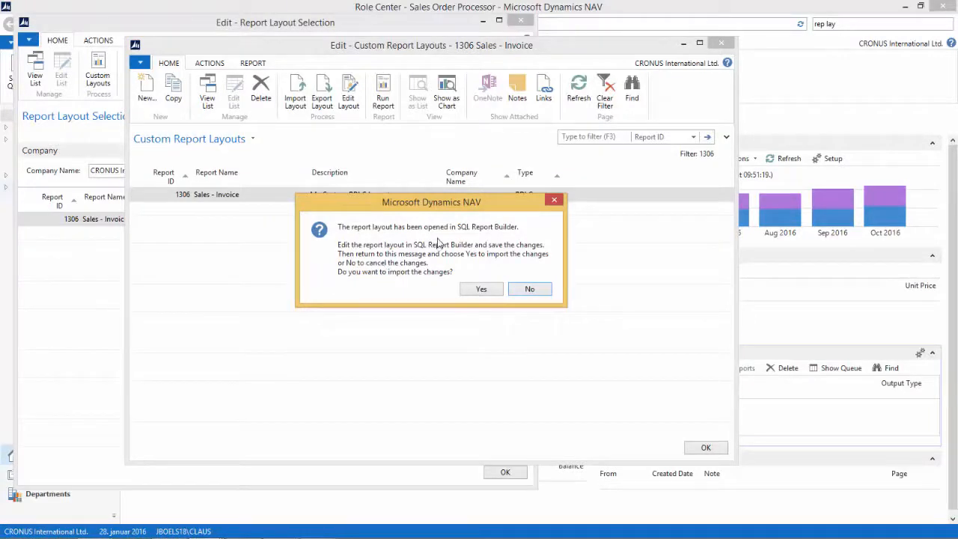
{"action": "mouse_move", "coordinate": [444, 261]}
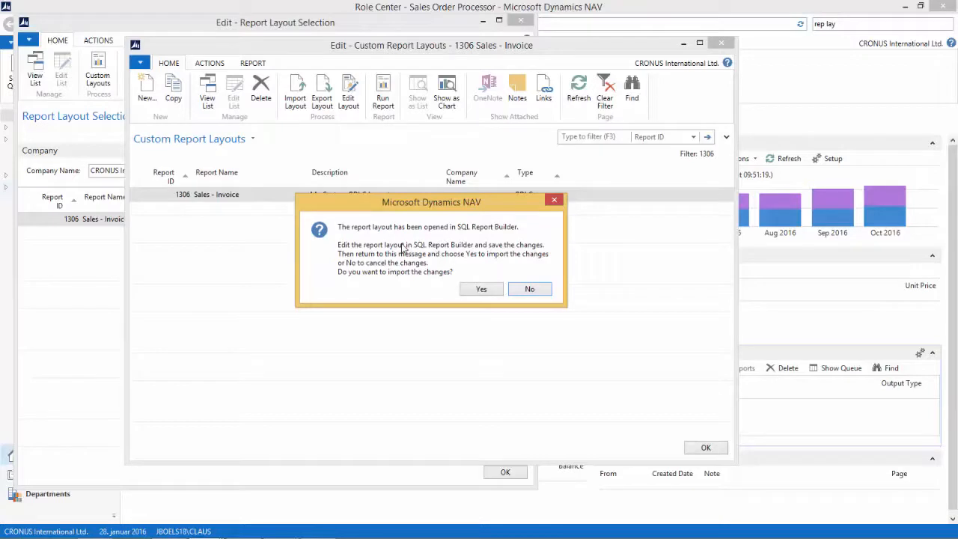
{"action": "mouse_move", "coordinate": [392, 247]}
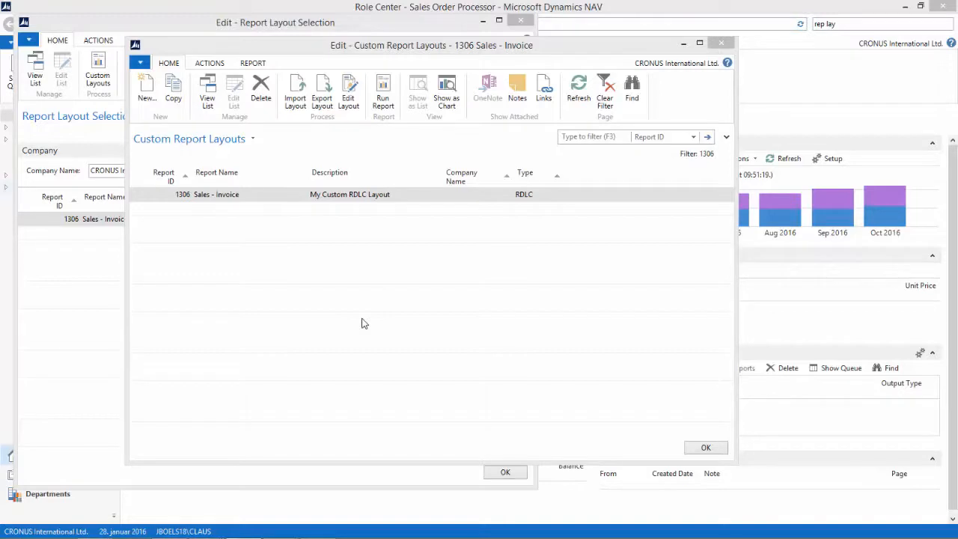
{"action": "mouse_move", "coordinate": [384, 93]}
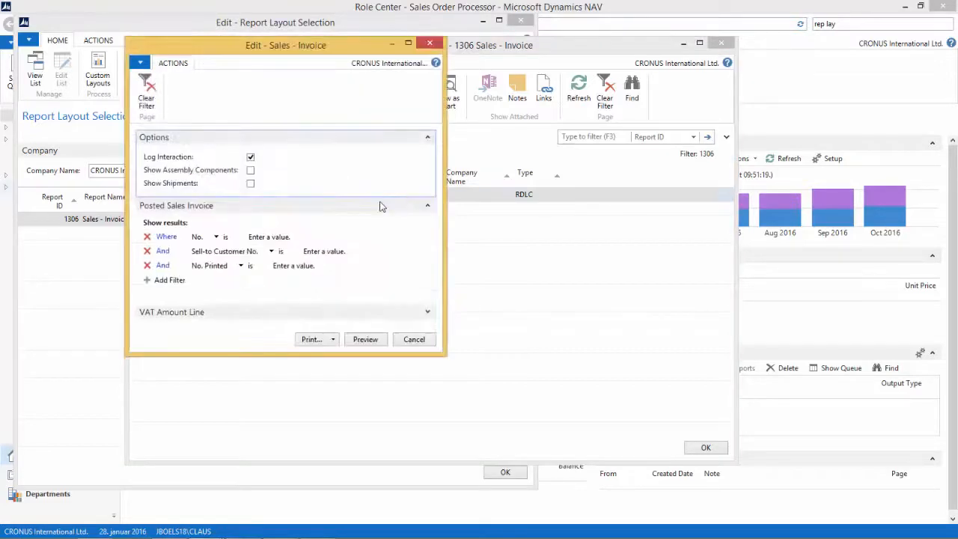
{"action": "left_click", "coordinate": [366, 339]}
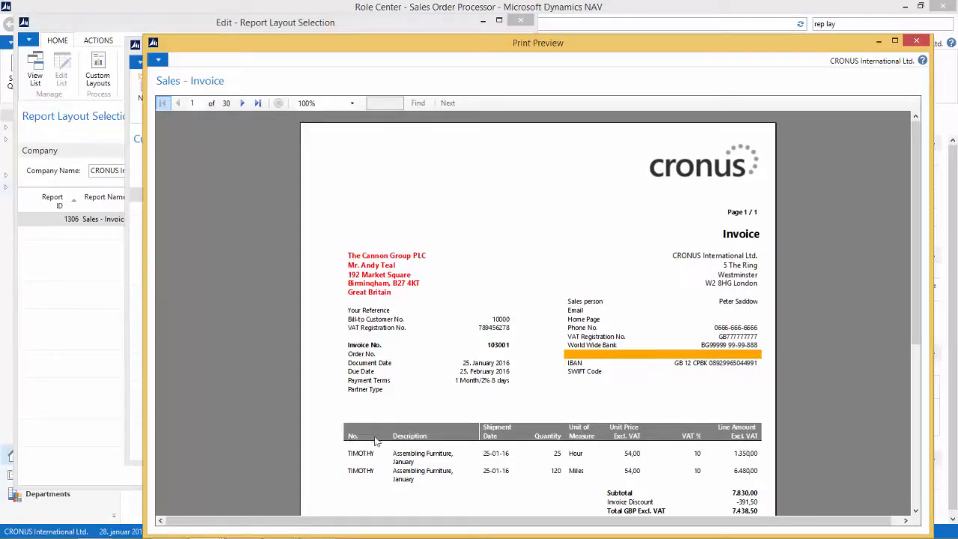
{"action": "mouse_move", "coordinate": [381, 441]}
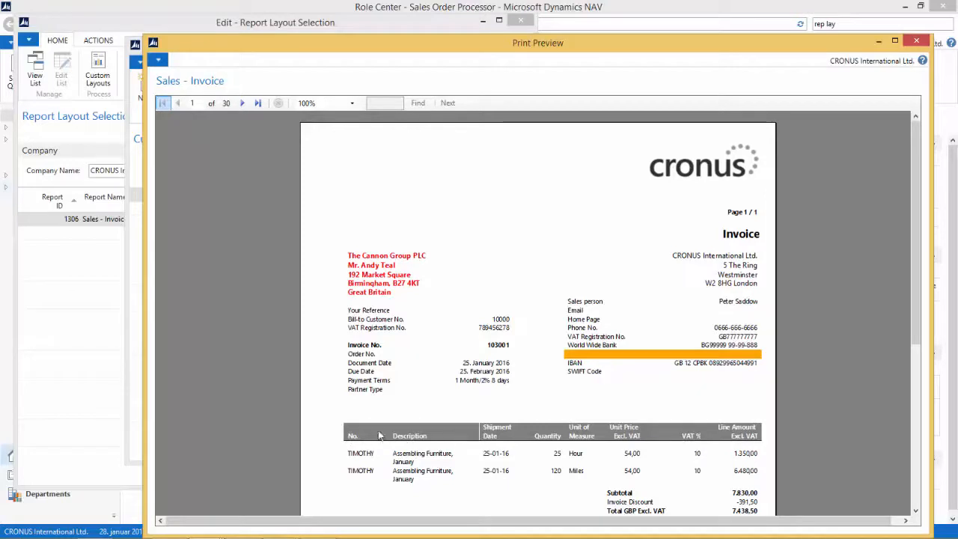
{"action": "mouse_move", "coordinate": [893, 46]}
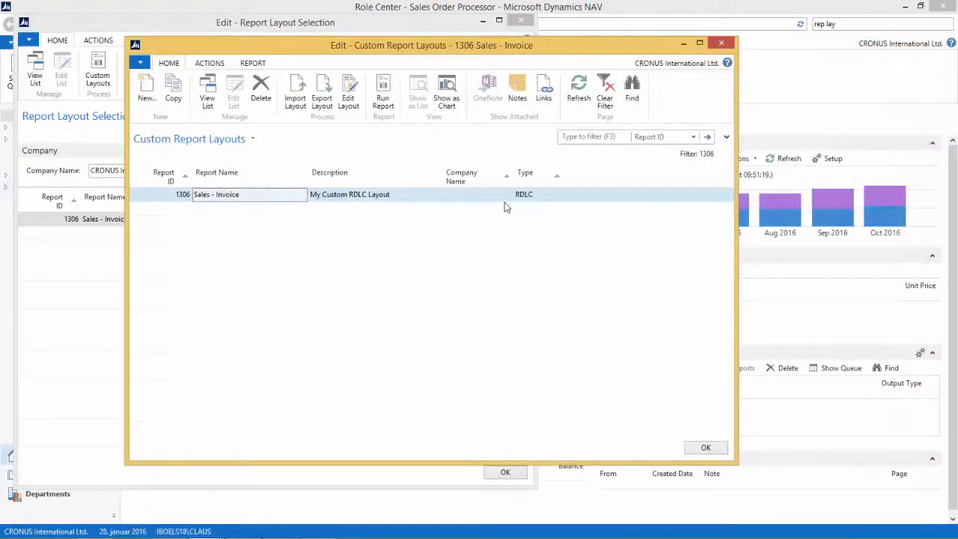
{"action": "mouse_move", "coordinate": [640, 419]}
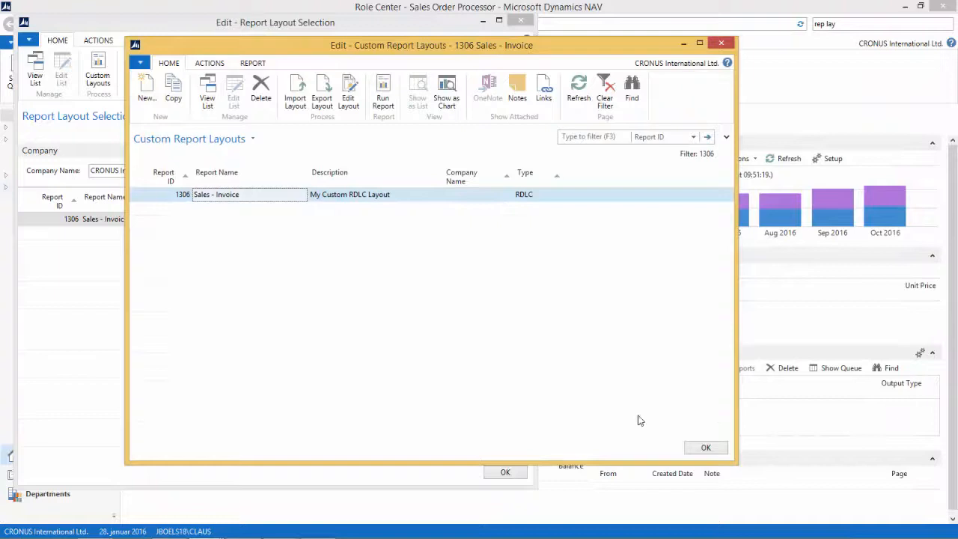
{"action": "mouse_move", "coordinate": [707, 448]}
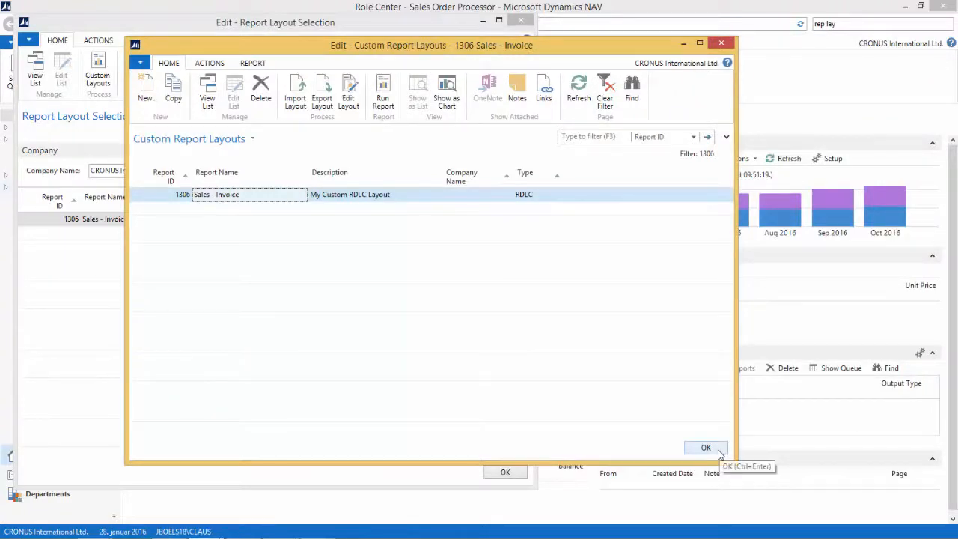
Step: Preview posted sales invoice 103003 from Posted Sales Invoices, still in the built-in layout, and close it
{"action": "left_click", "coordinate": [706, 446]}
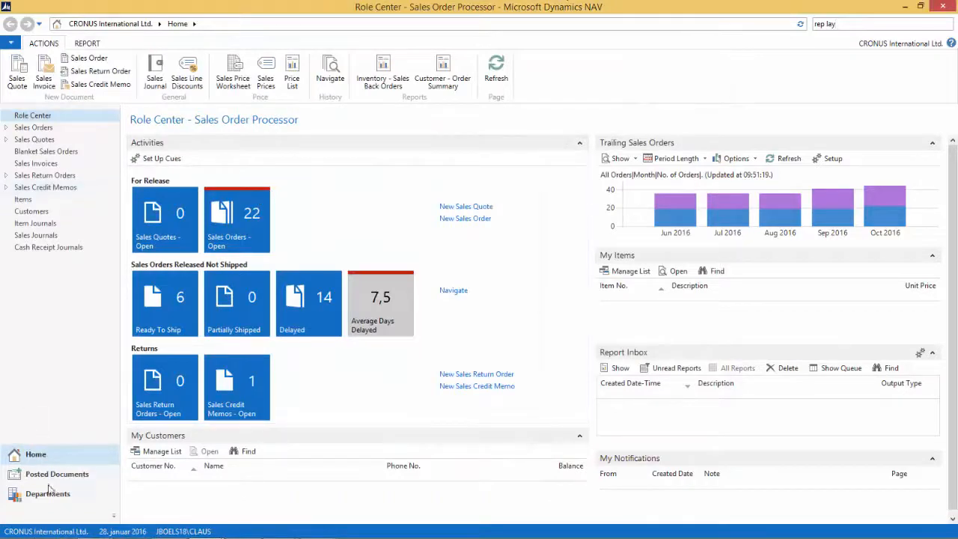
{"action": "left_click", "coordinate": [57, 474]}
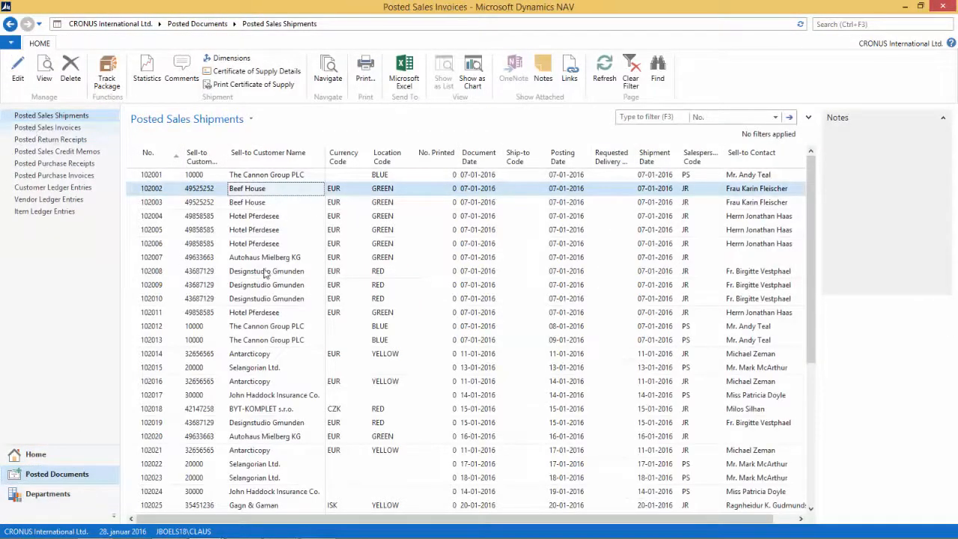
{"action": "left_click", "coordinate": [48, 128]}
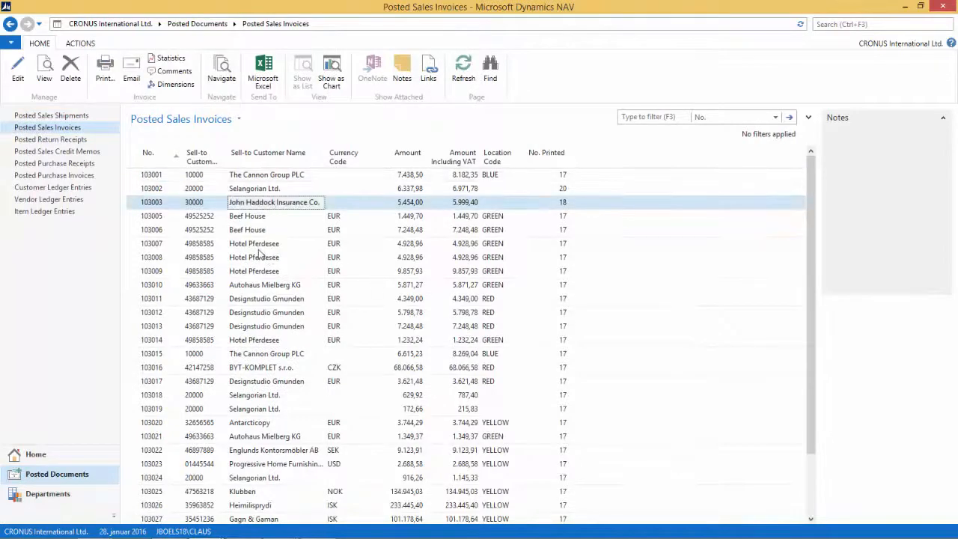
{"action": "left_click", "coordinate": [105, 67]}
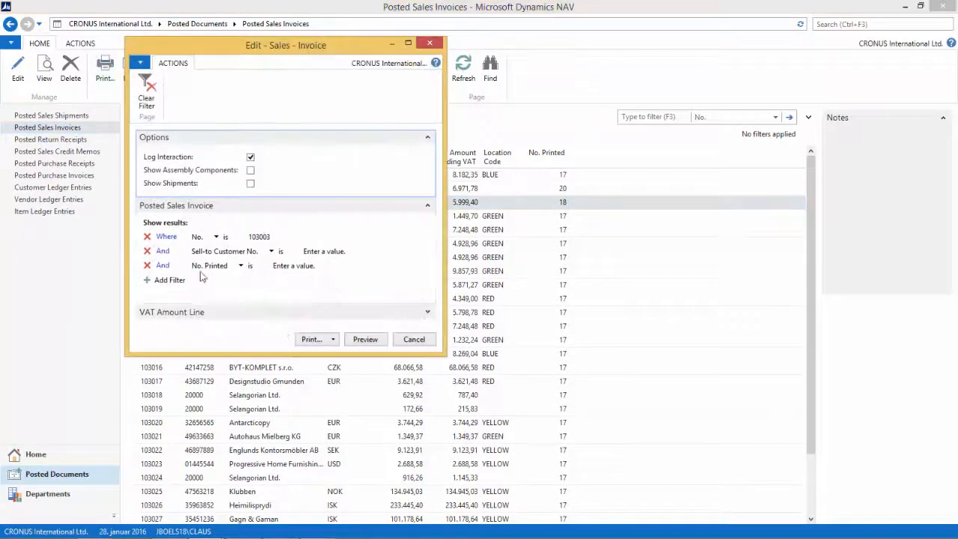
{"action": "left_click", "coordinate": [366, 339]}
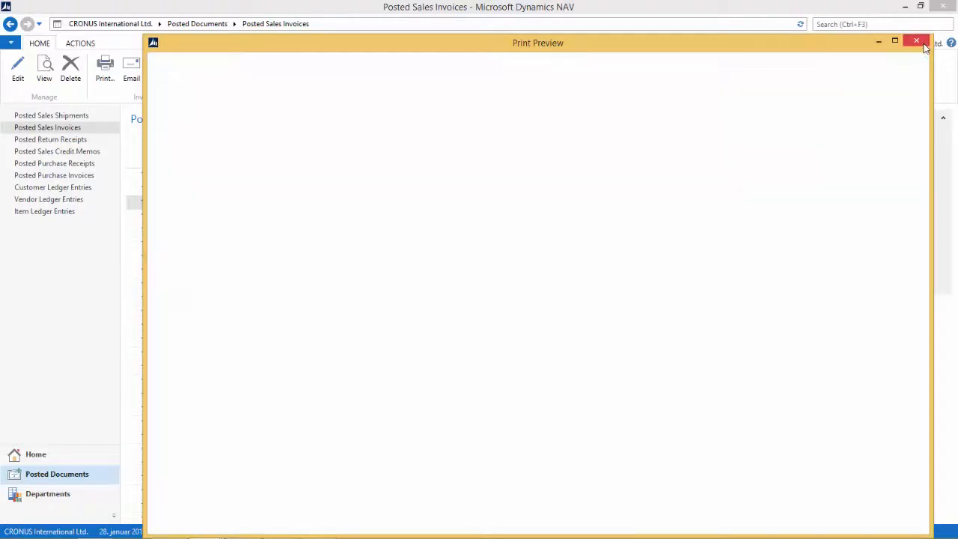
{"action": "left_click", "coordinate": [911, 40]}
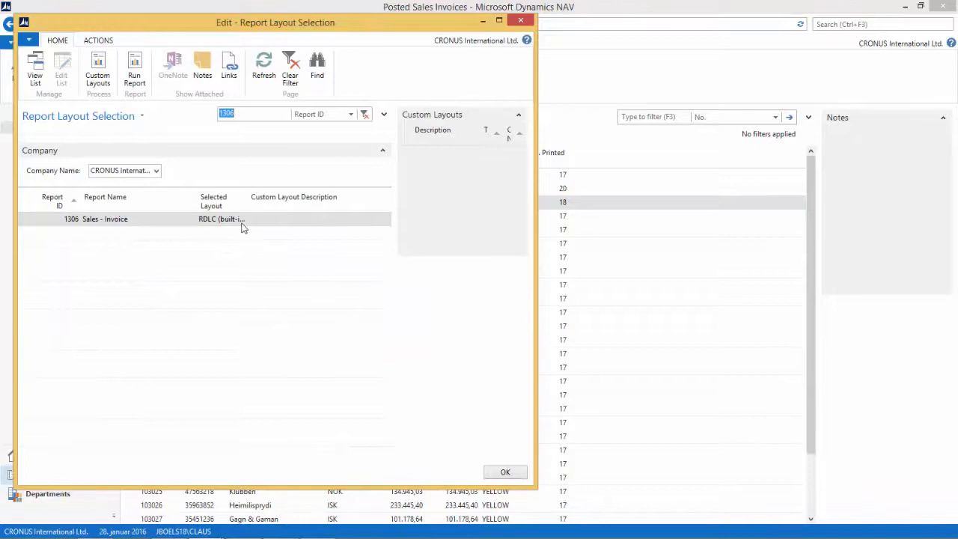
{"action": "mouse_move", "coordinate": [219, 223]}
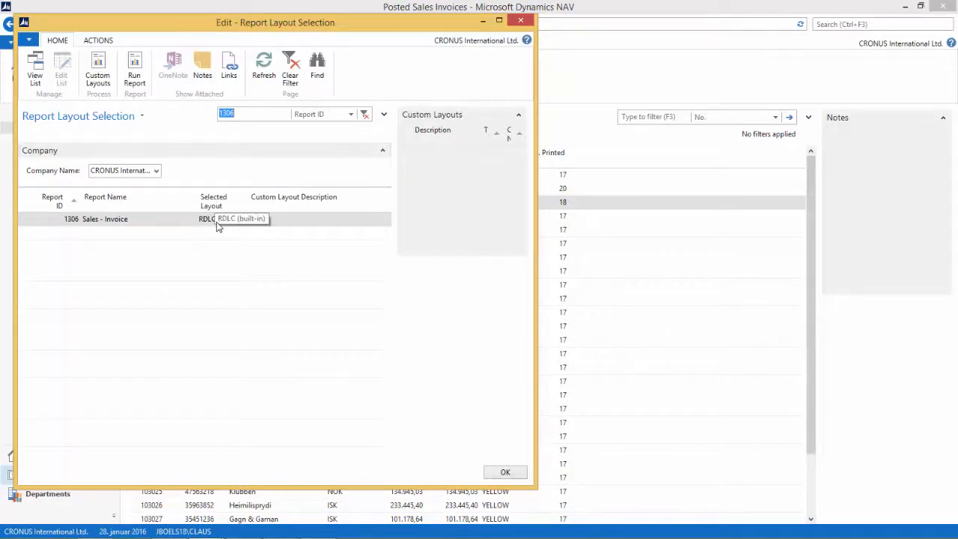
Step: Select My Custom RDLC Layout as report 1306's layout via the Custom Layout Description lookup
{"action": "left_click", "coordinate": [217, 218]}
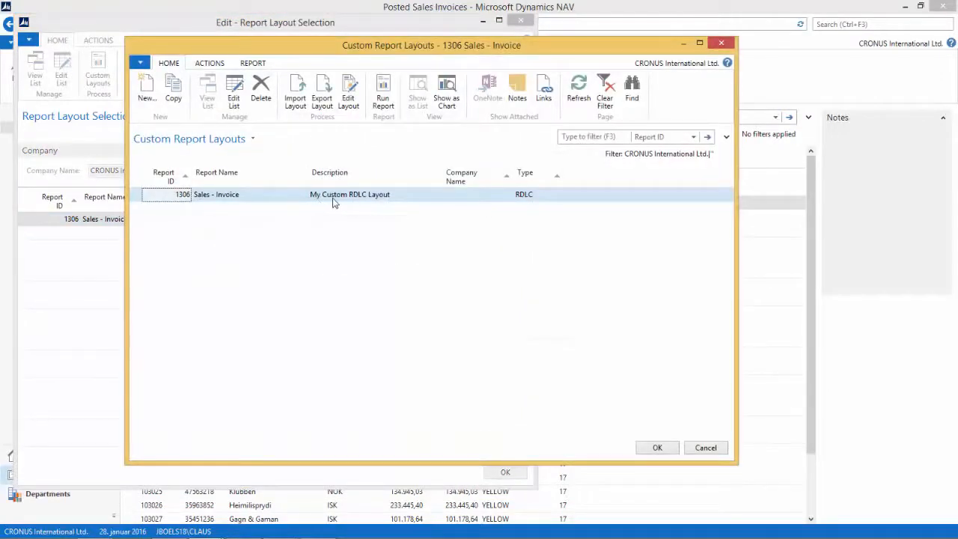
{"action": "left_click", "coordinate": [657, 448]}
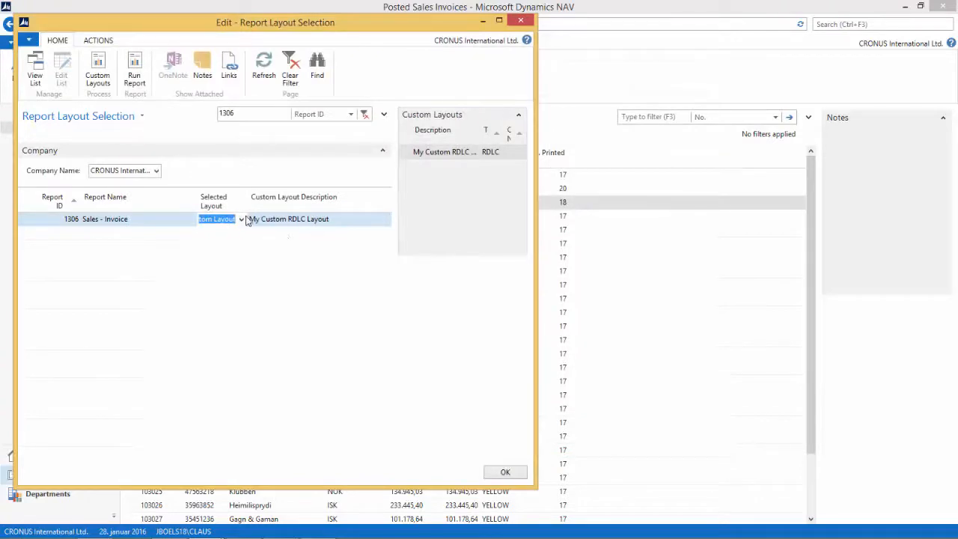
{"action": "left_click", "coordinate": [505, 471]}
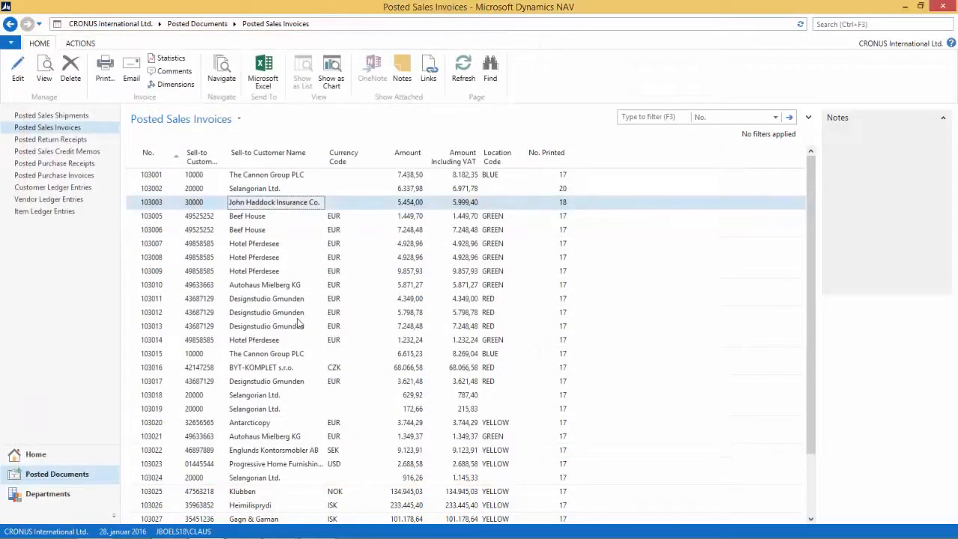
{"action": "mouse_move", "coordinate": [242, 215]}
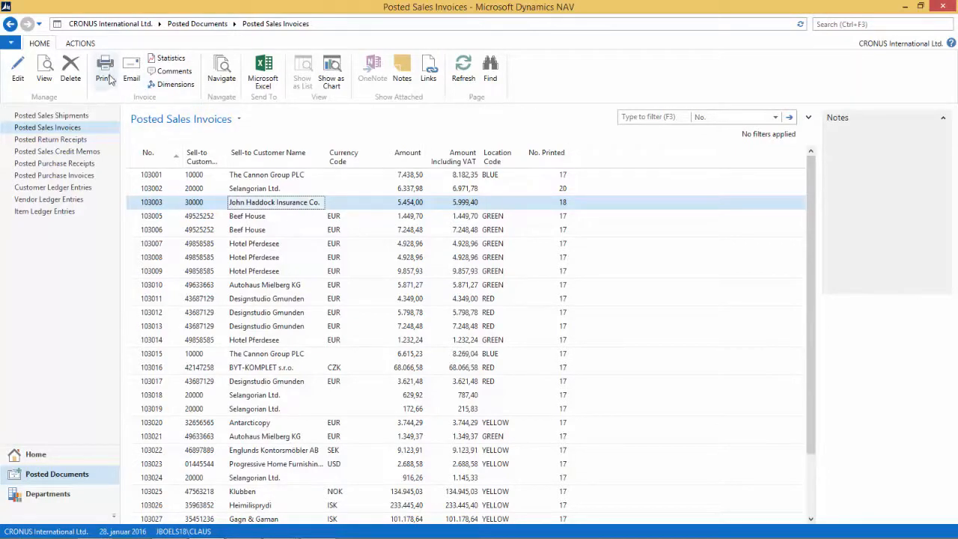
Step: Print-preview invoice 103003 showing the red address, bold number and orange bank row
{"action": "double_click", "coordinate": [274, 202]}
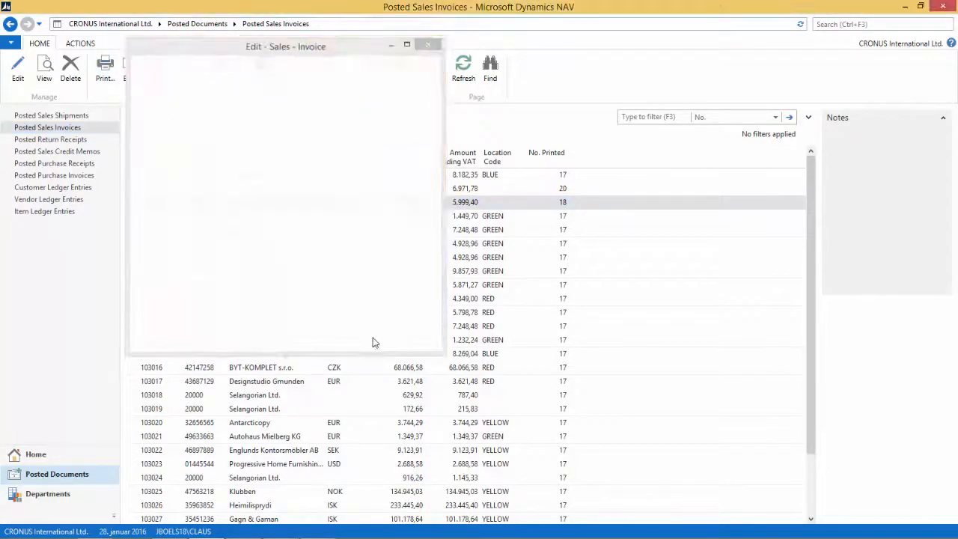
{"action": "left_click", "coordinate": [104, 63]}
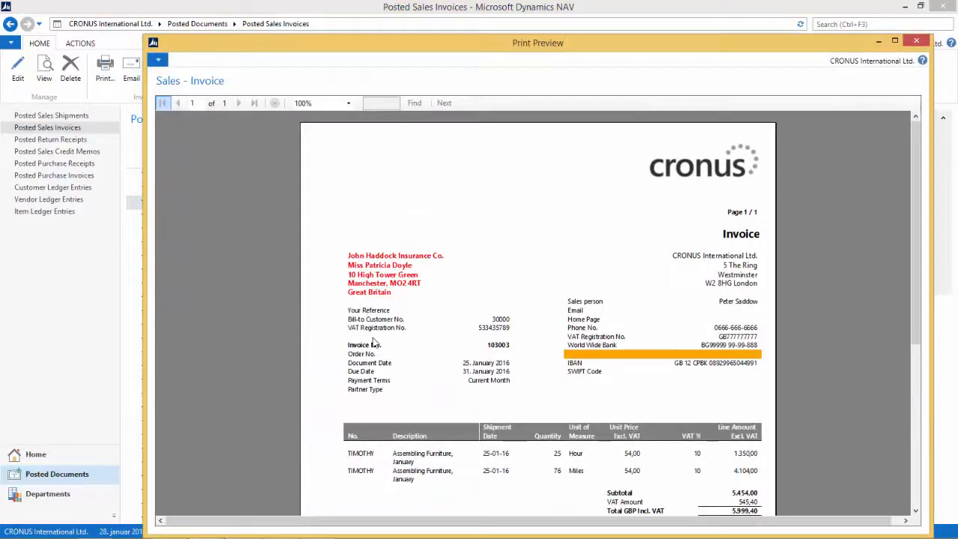